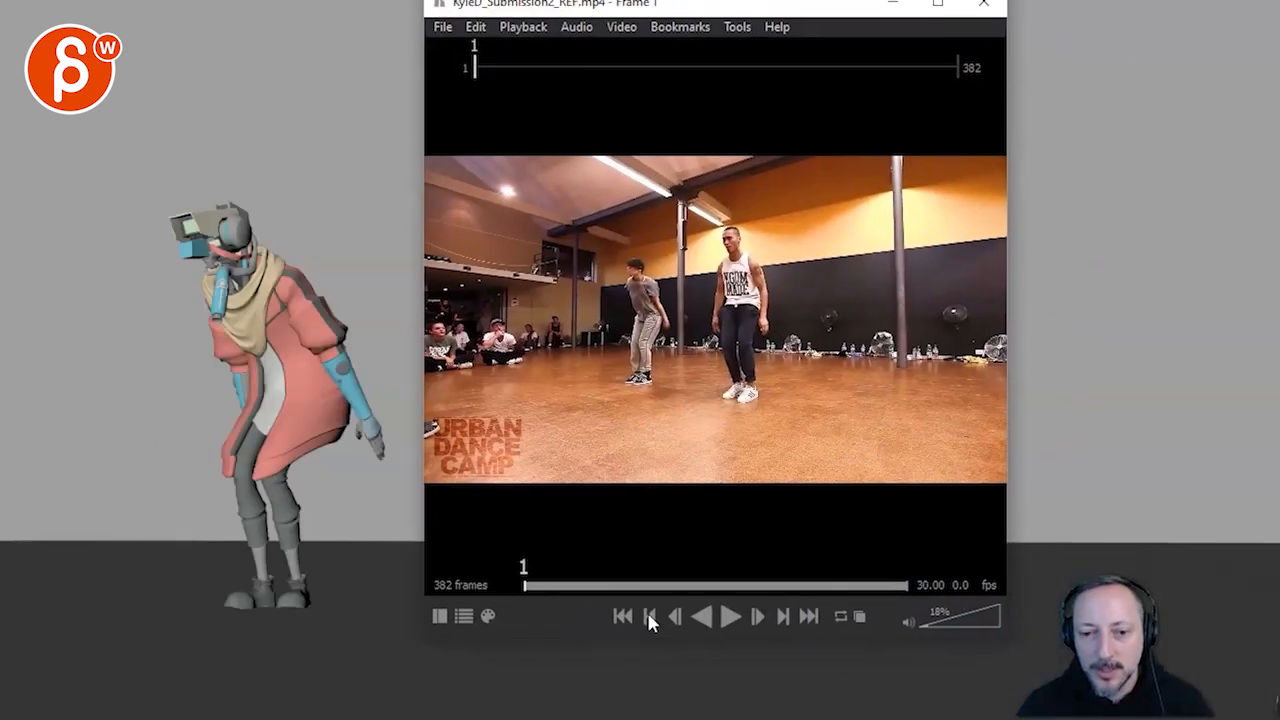
Step: Play the dance reference clip to frame 336 and reposition its window
left_click(730, 616)
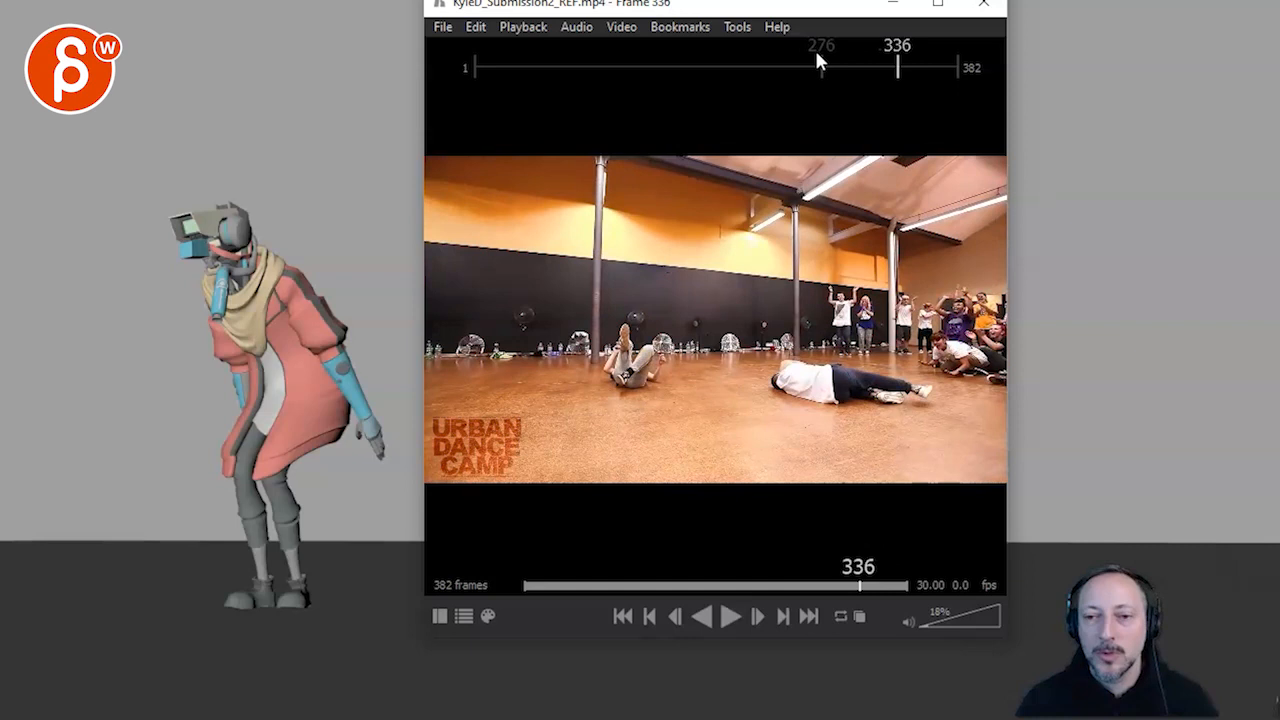
left_click_drag(710, 4, 700, 130)
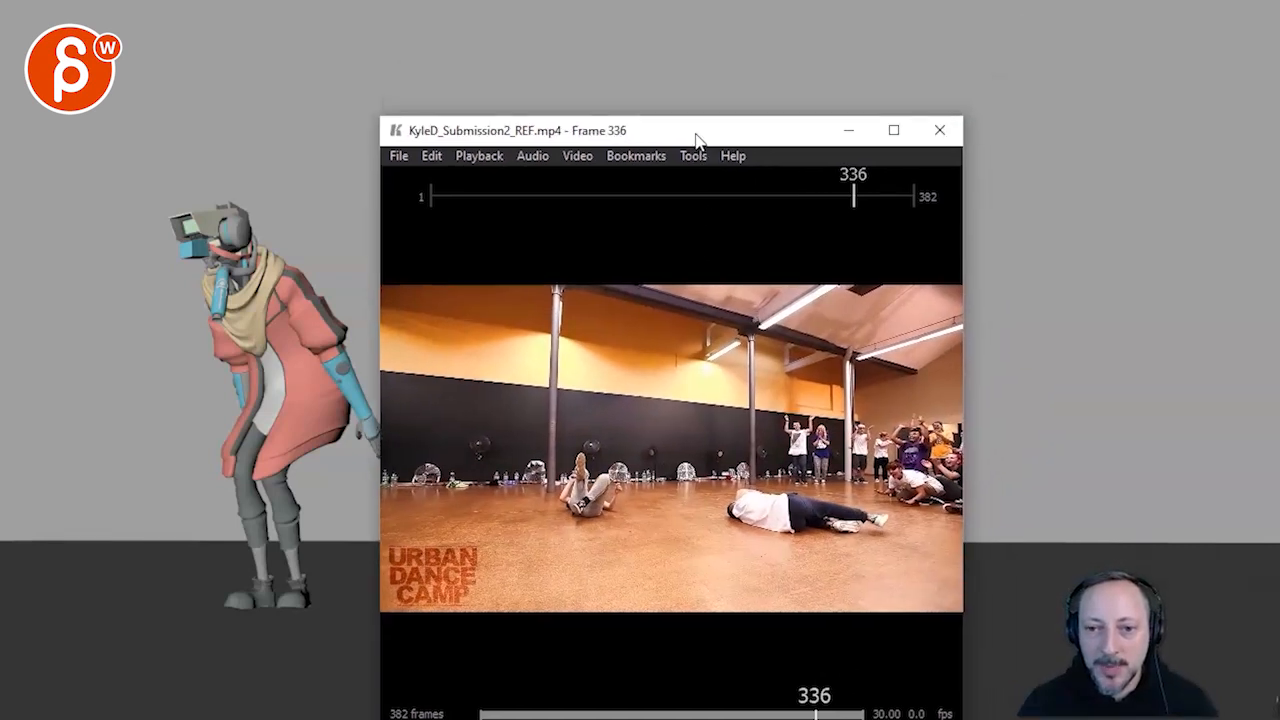
left_click(938, 130)
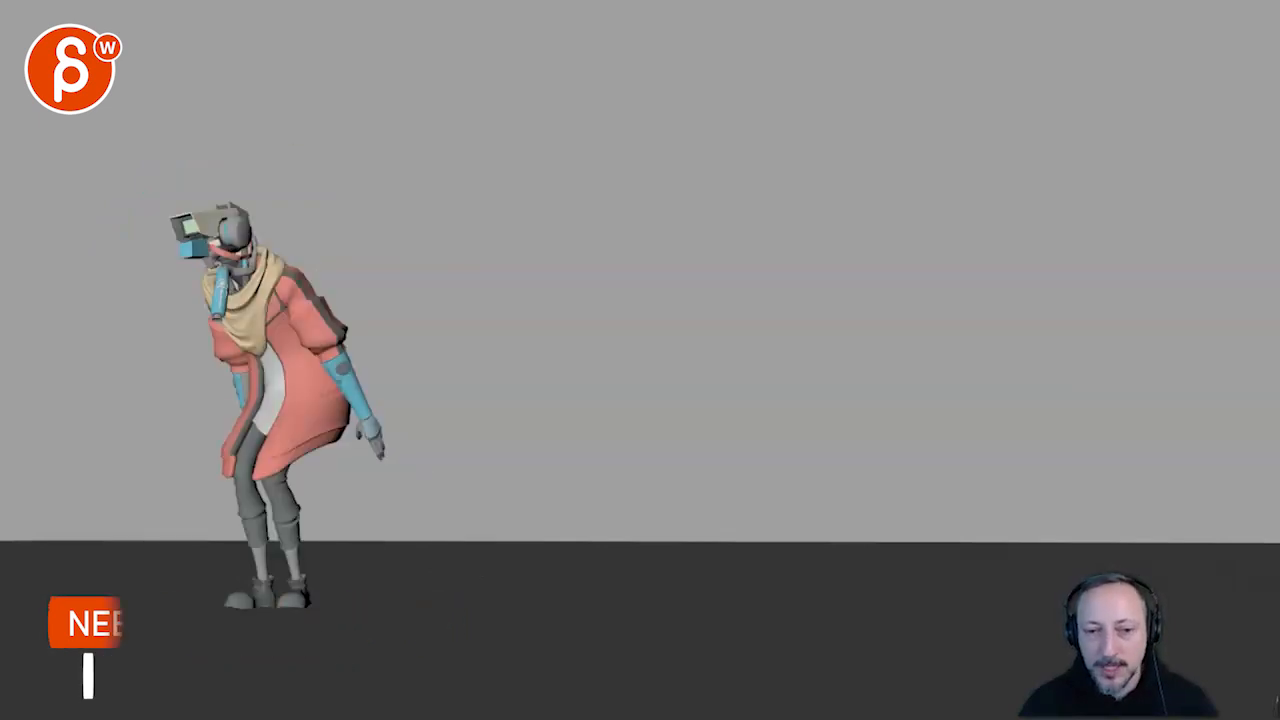
mouse_move(388, 412)
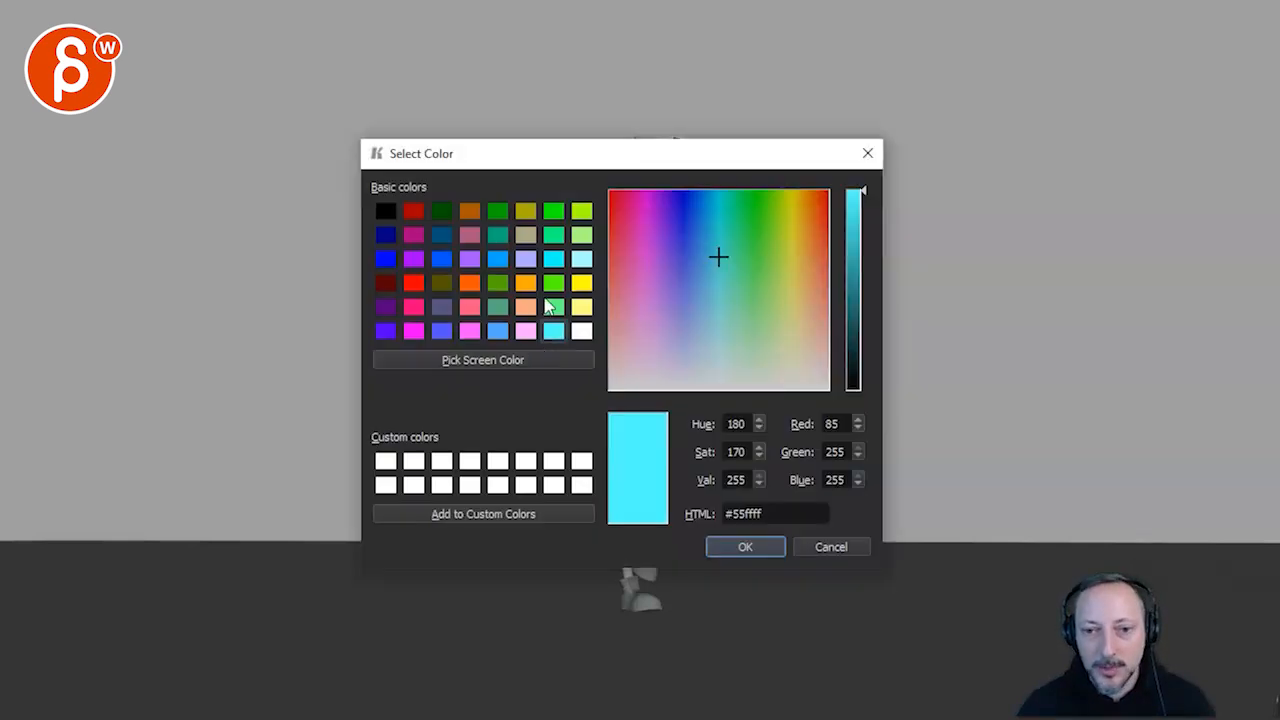
Step: Choose bright cyan (#55ffff) as the colour for drawn notes
left_click(744, 546)
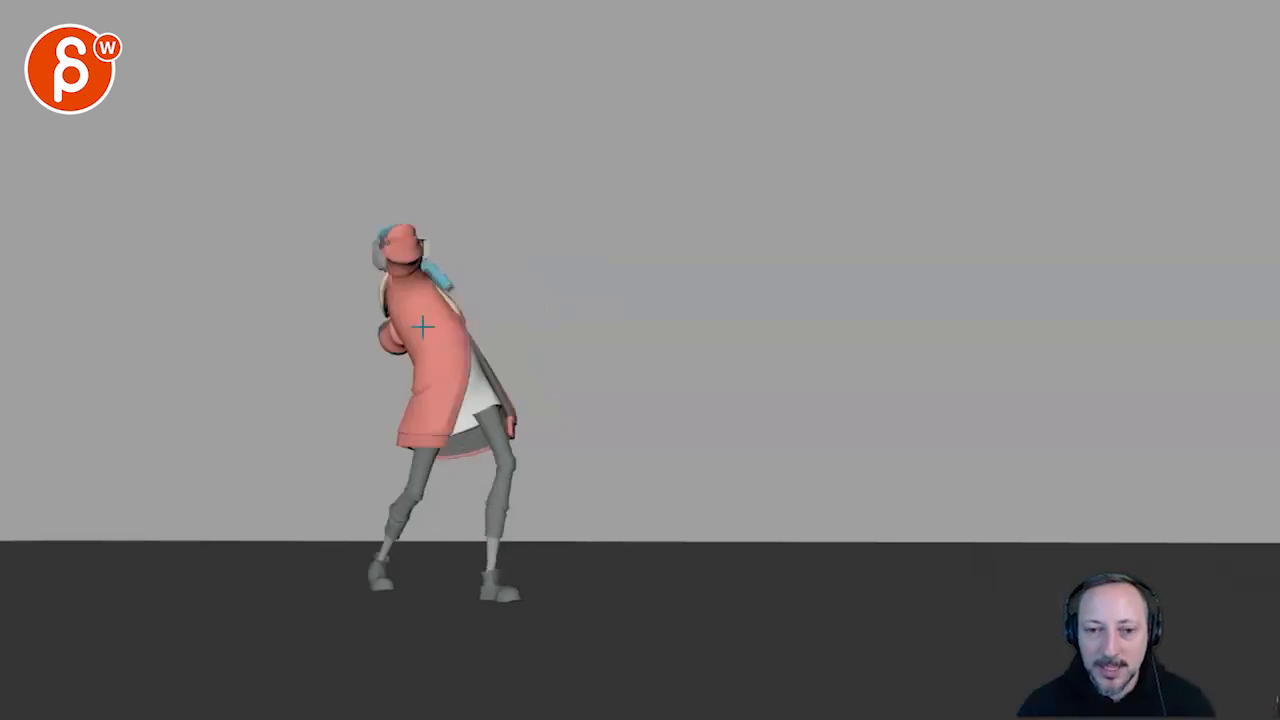
mouse_move(540, 624)
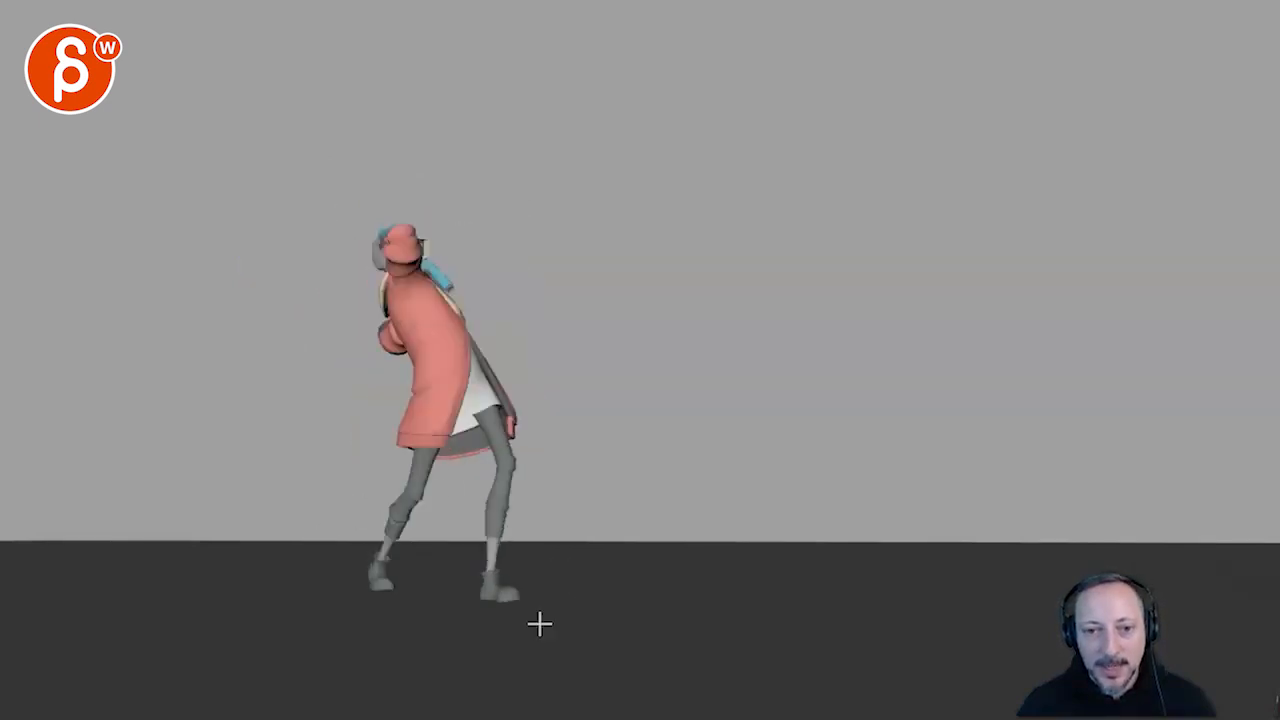